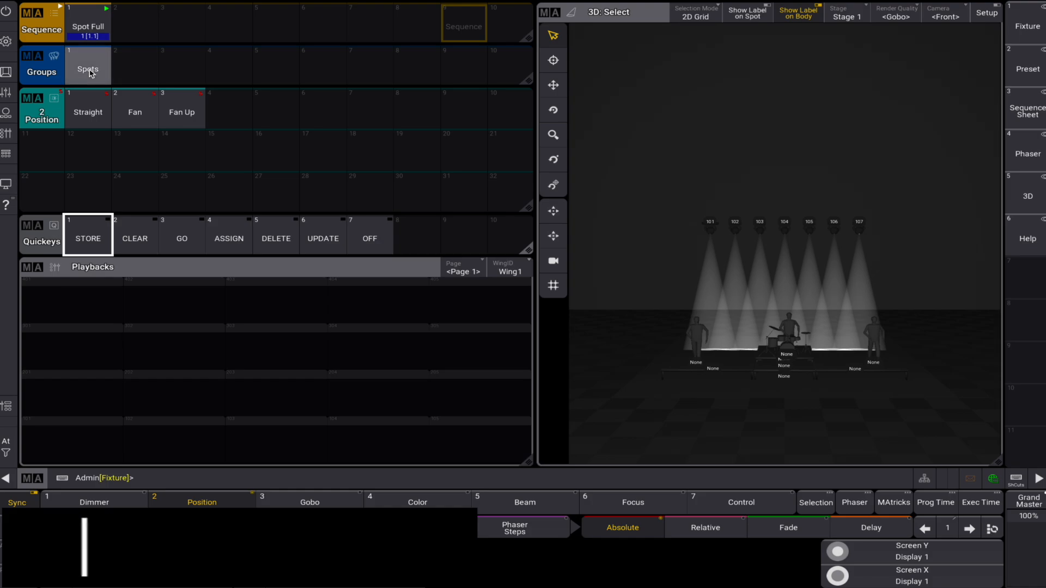
Apply the Straight position preset to the Spots group, then clear the programmer.
click(87, 68)
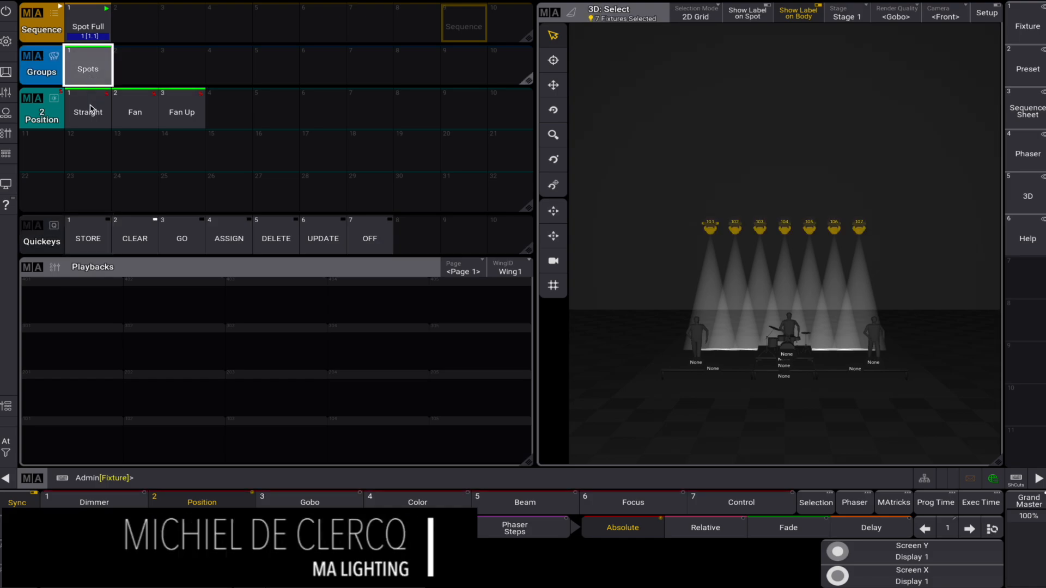
click(87, 111)
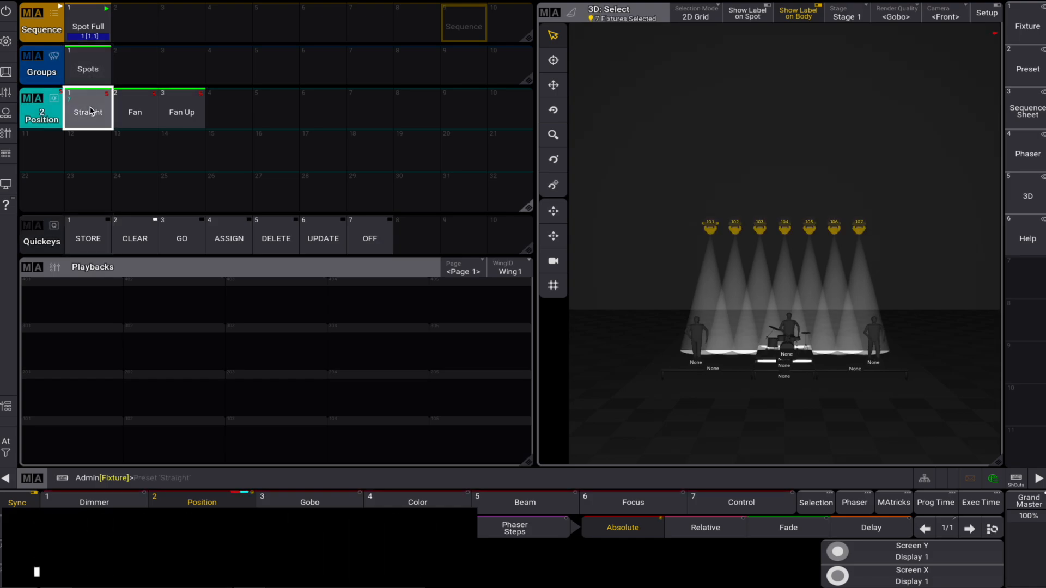
click(87, 112)
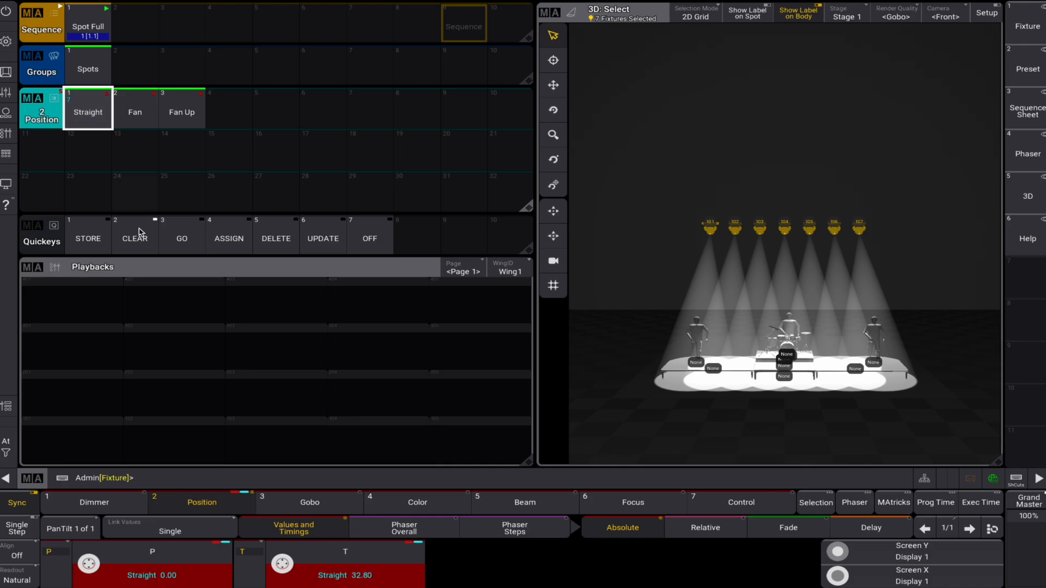
click(136, 238)
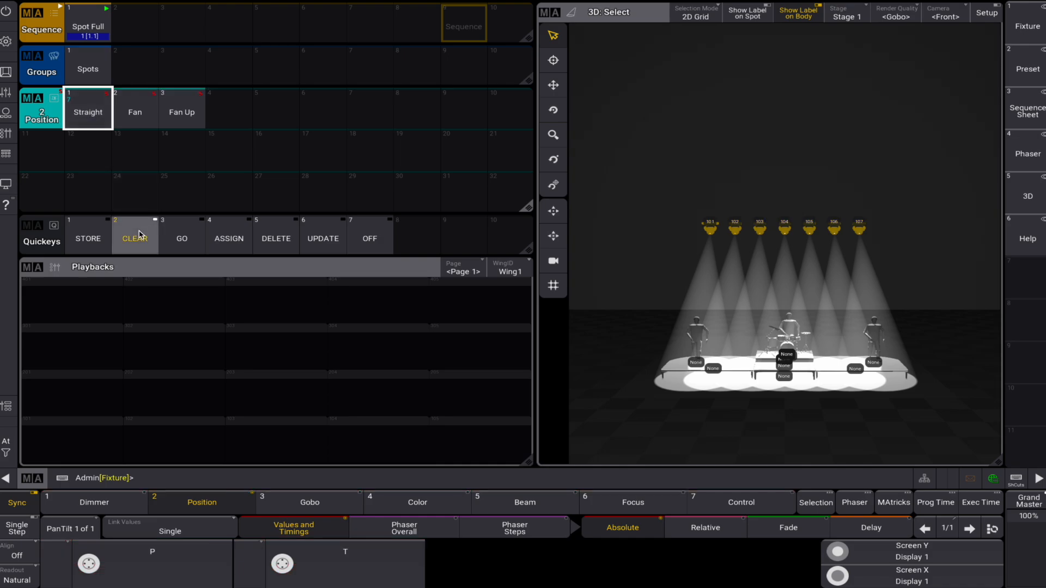
click(134, 239)
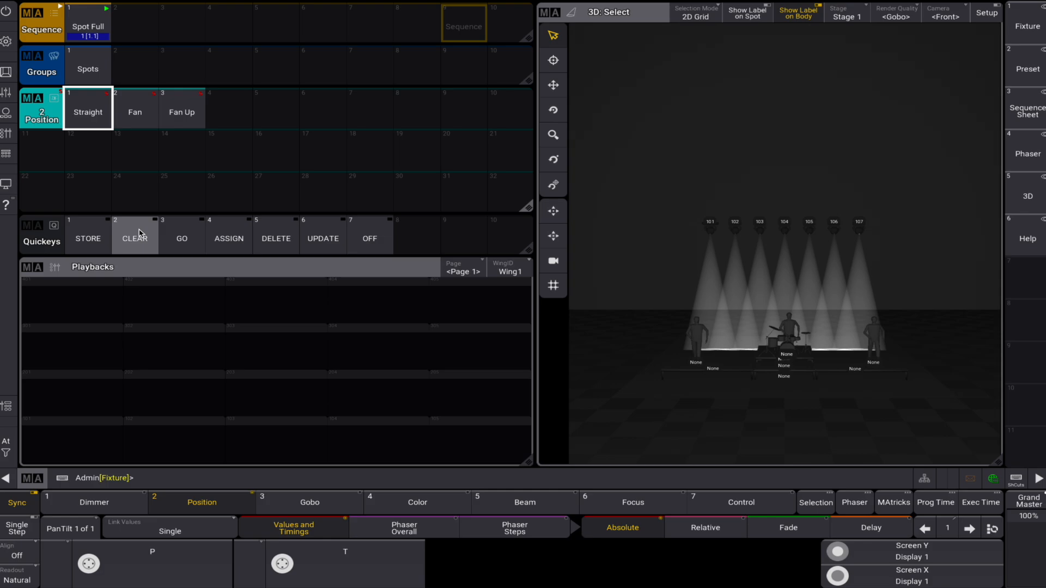
mouse_move(112, 164)
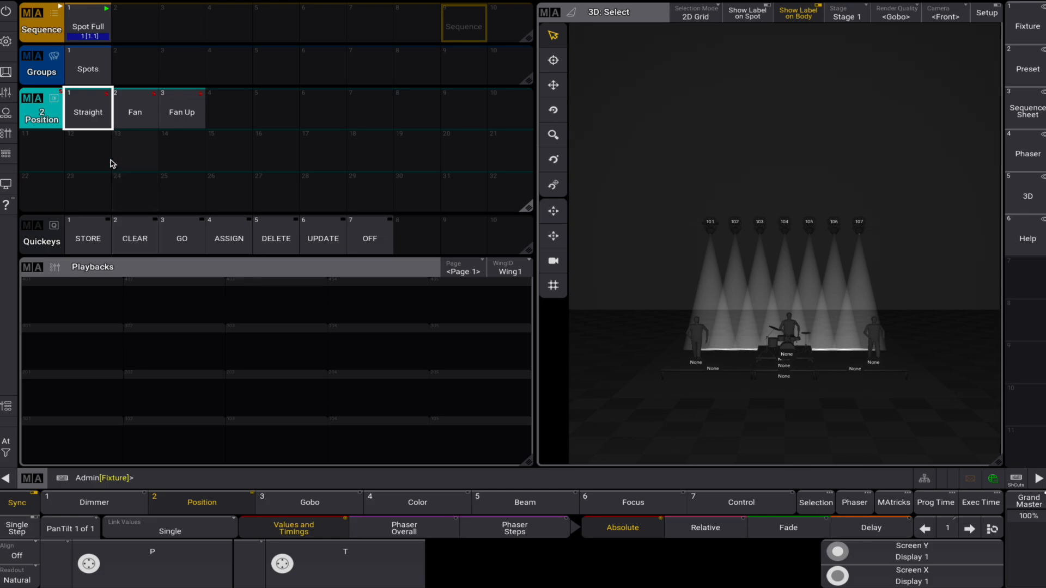
Reapply Straight to Spots and choose Merge in the Store Default values dialog.
click(87, 111)
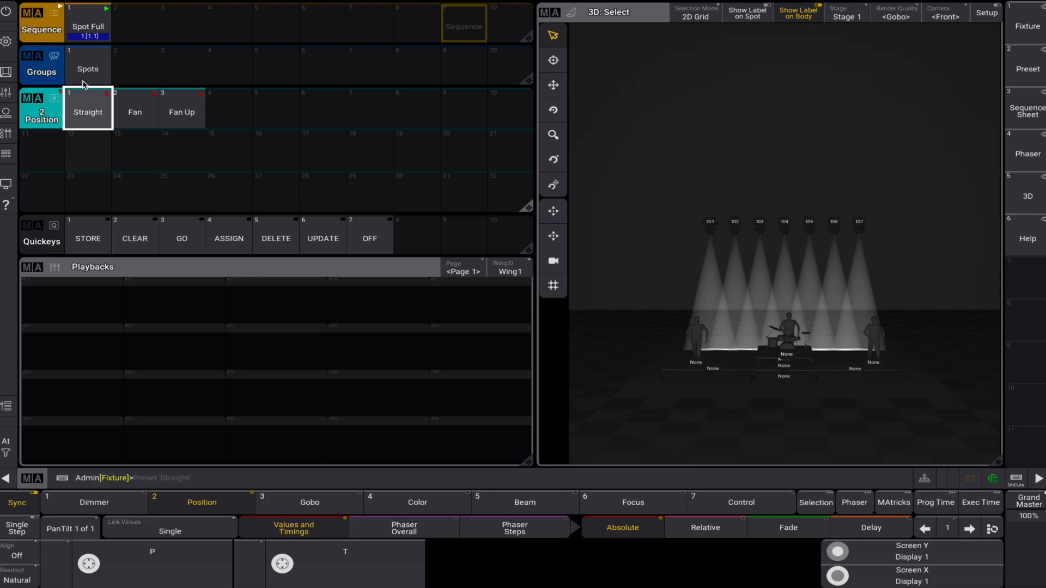
click(87, 66)
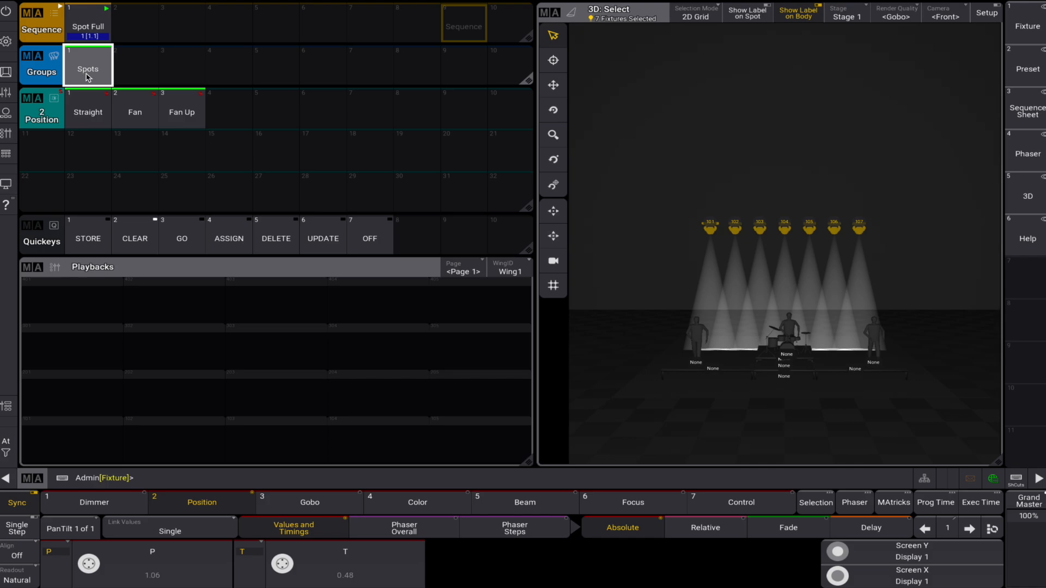
click(87, 111)
text(Store Default)
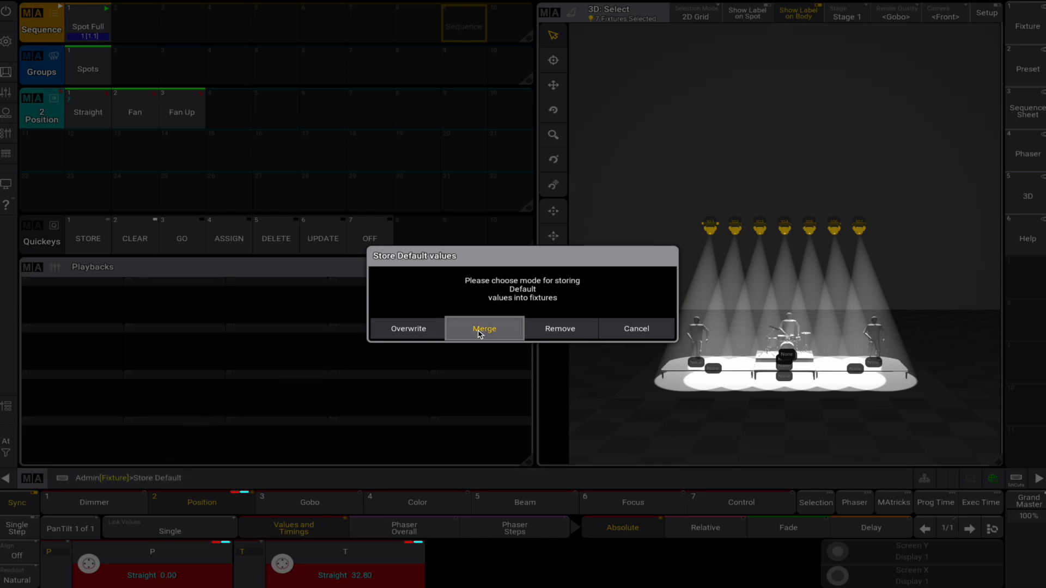
click(484, 328)
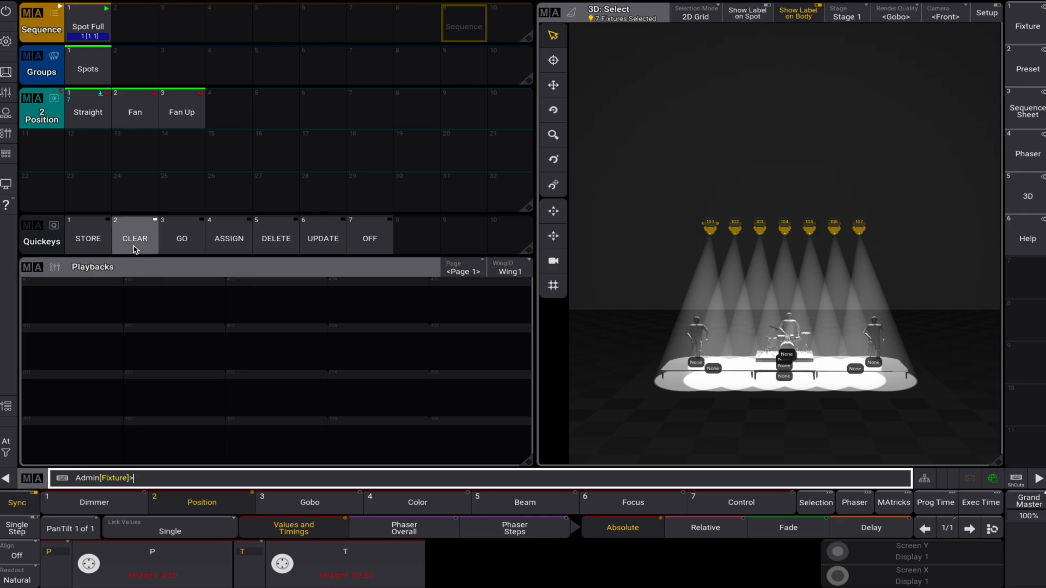
Clear the programmer, then call Straight onto the Spots group again.
click(135, 237)
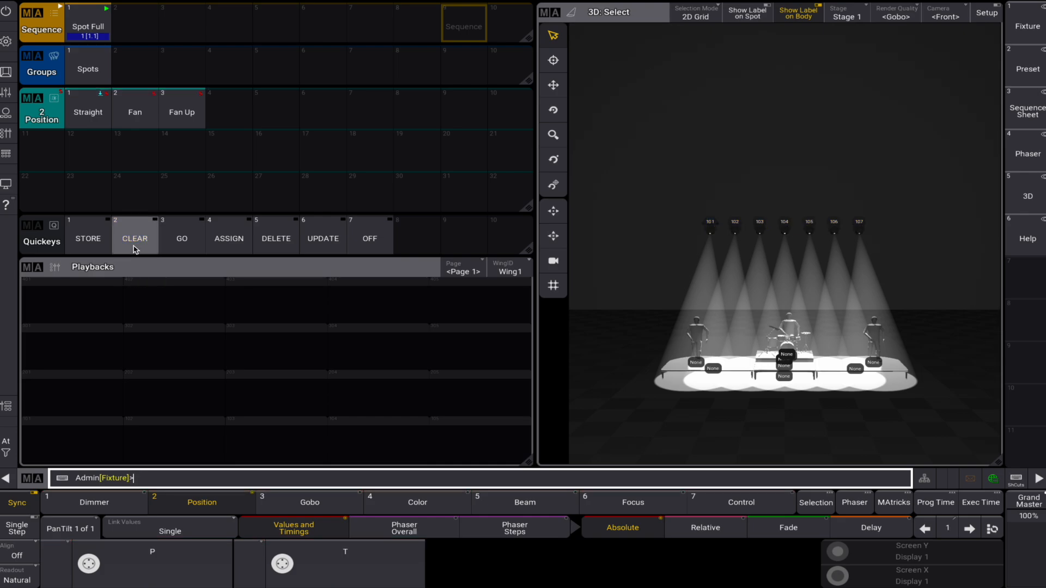
click(88, 111)
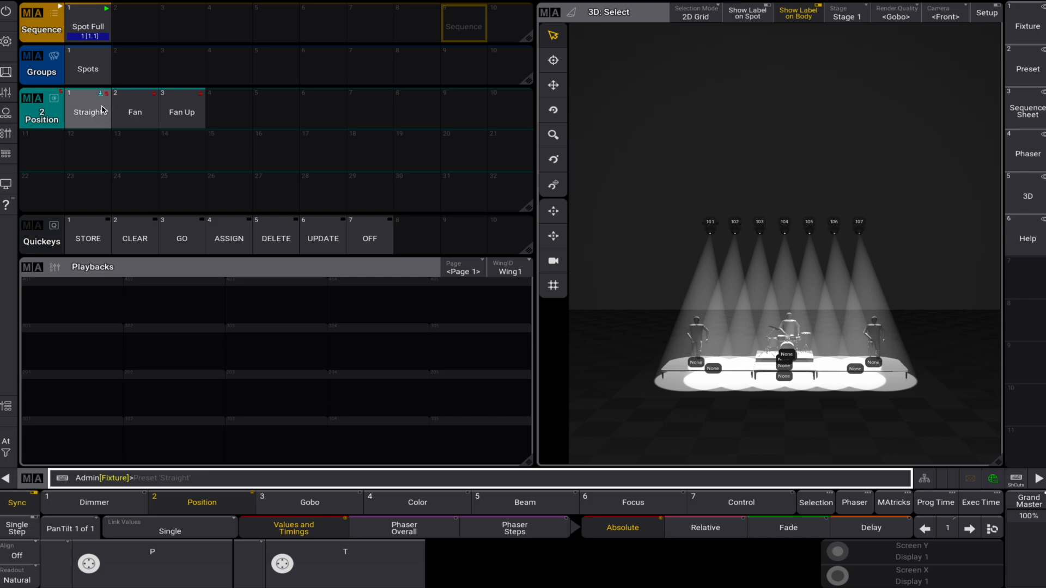
mouse_move(104, 124)
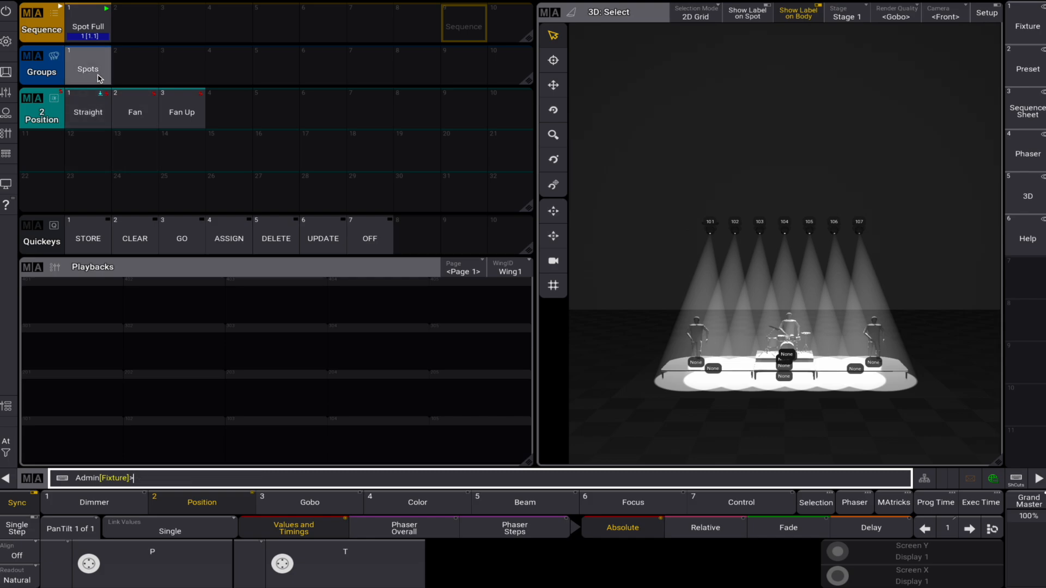
click(87, 112)
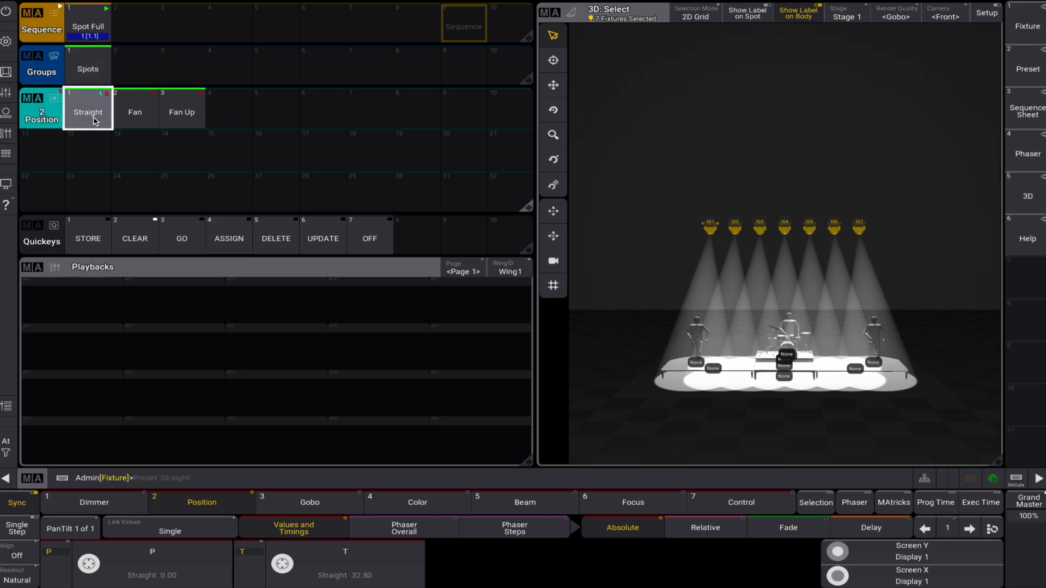
click(87, 111)
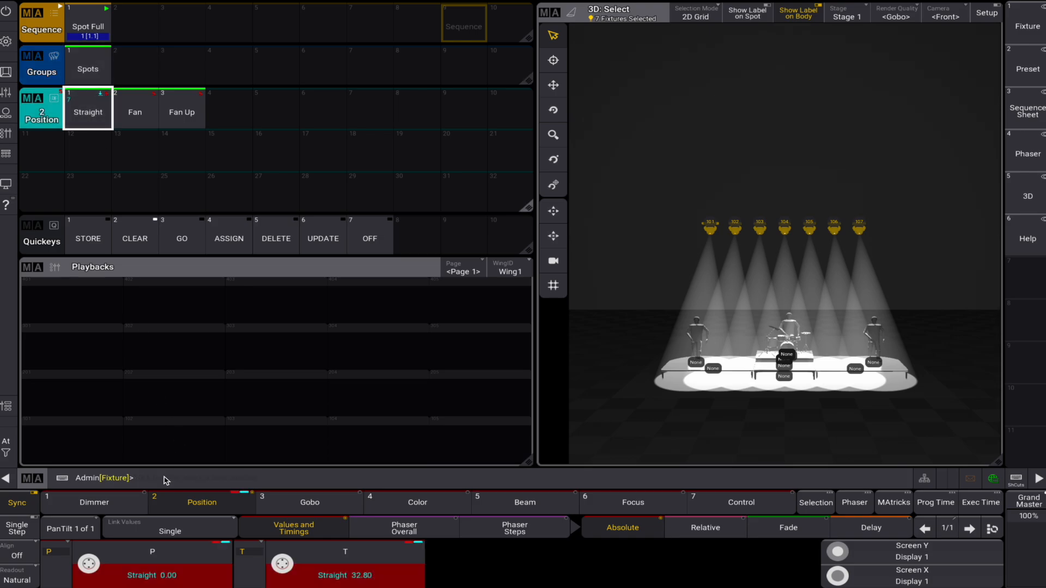
Choose Remove in the Store Default values dialog and clear to restore original positions.
click(87, 239)
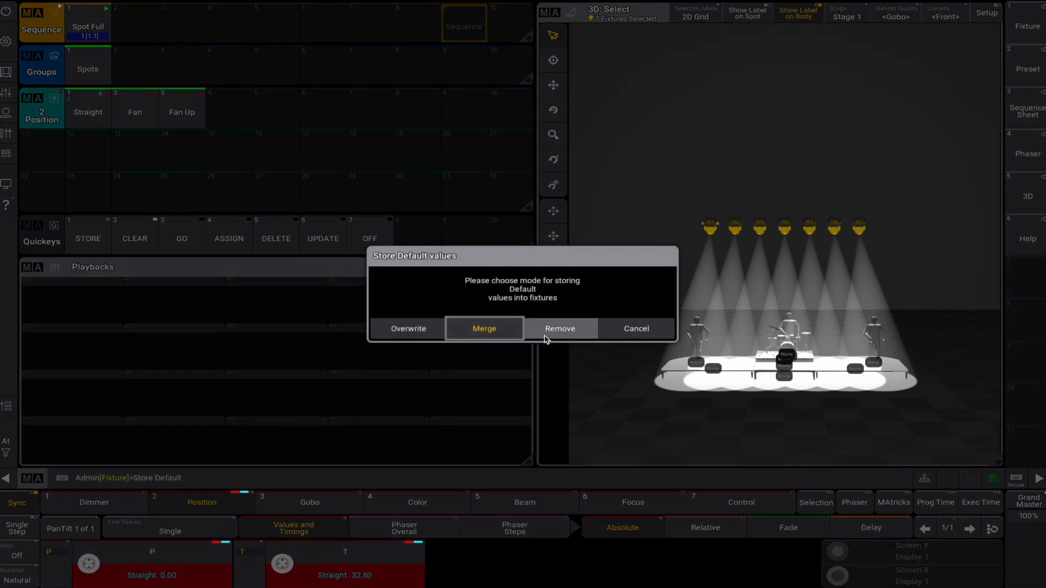
click(560, 328)
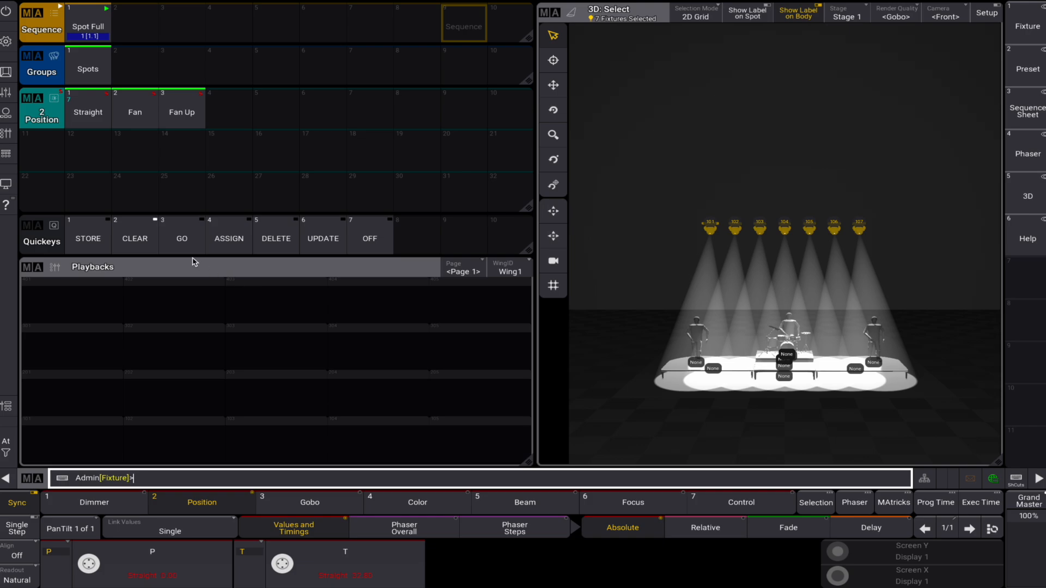
click(134, 238)
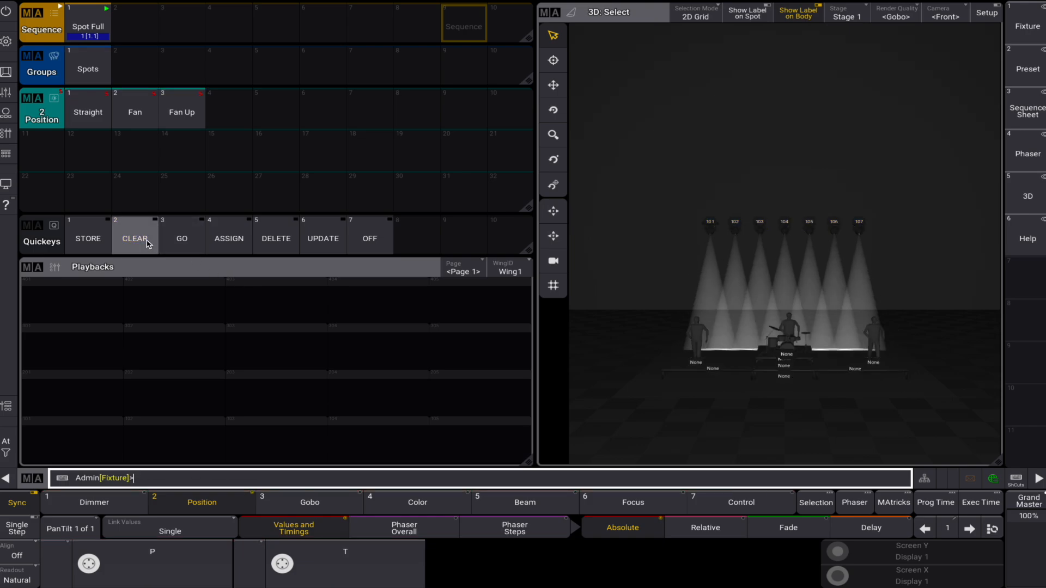